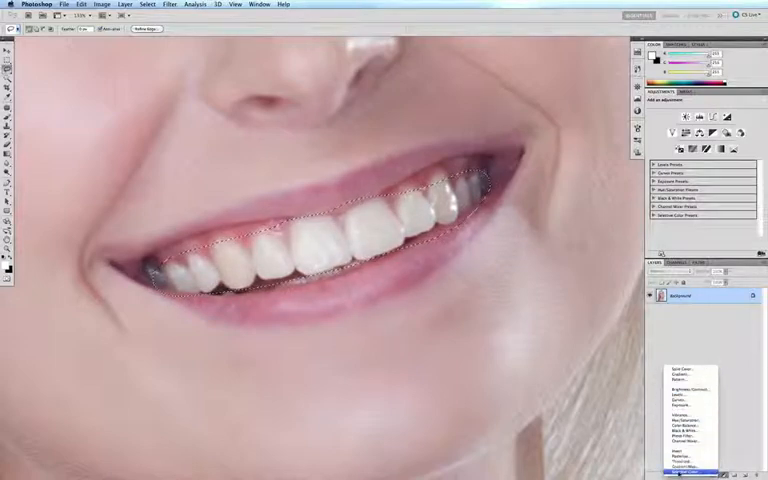
Add a Selective Color adjustment layer with a mask above the smile photo.
left_click(688, 470)
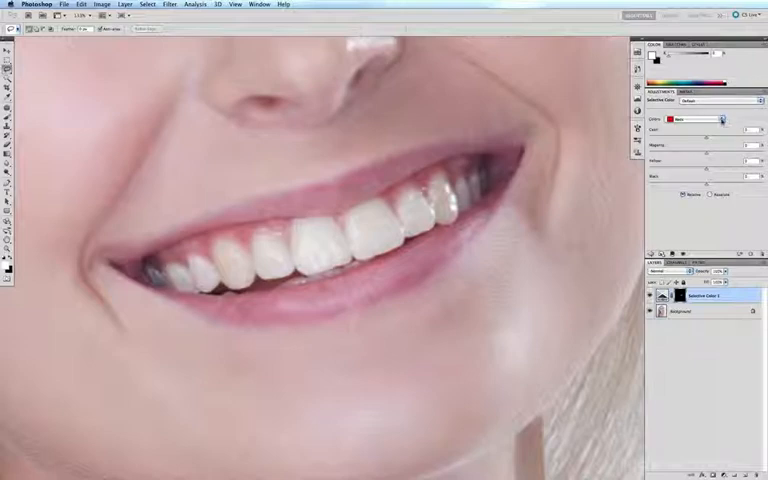
Choose the Yellows colour range and reduce its yellow to whiten the teeth.
left_click(696, 120)
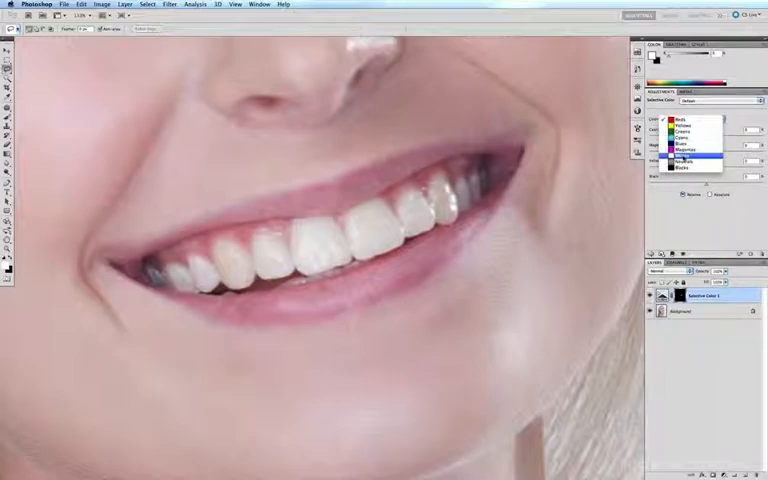
left_click(698, 156)
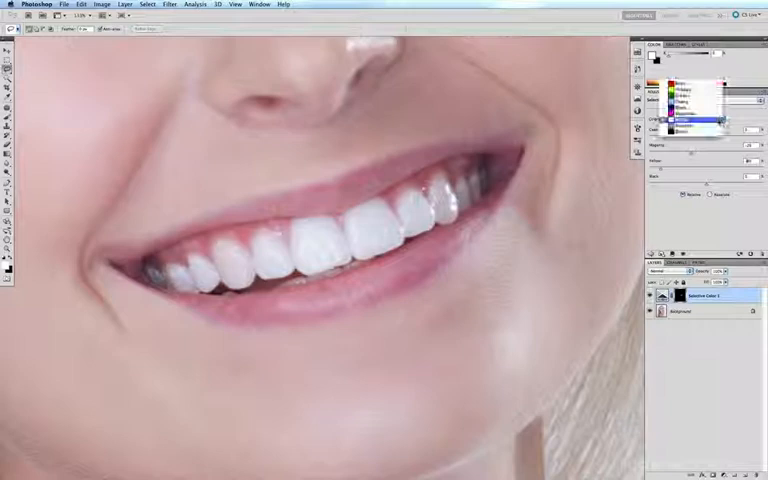
Pick another colour range and drag its slider to lighten the teeth further.
left_click(696, 116)
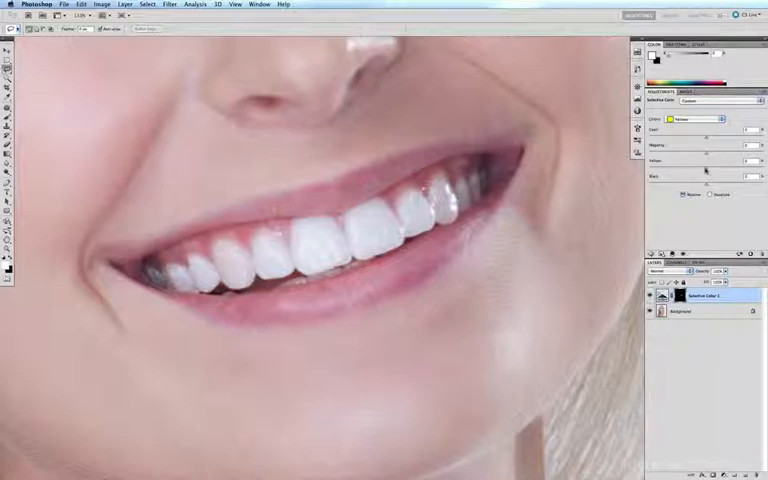
left_click_drag(704, 160, 700, 160)
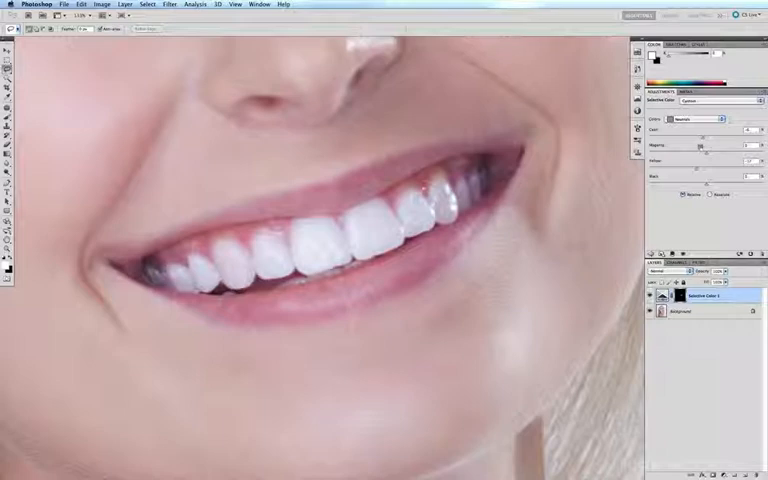
Invert the adjustment layer's mask so the whitening can be painted onto the teeth only.
left_click(662, 296)
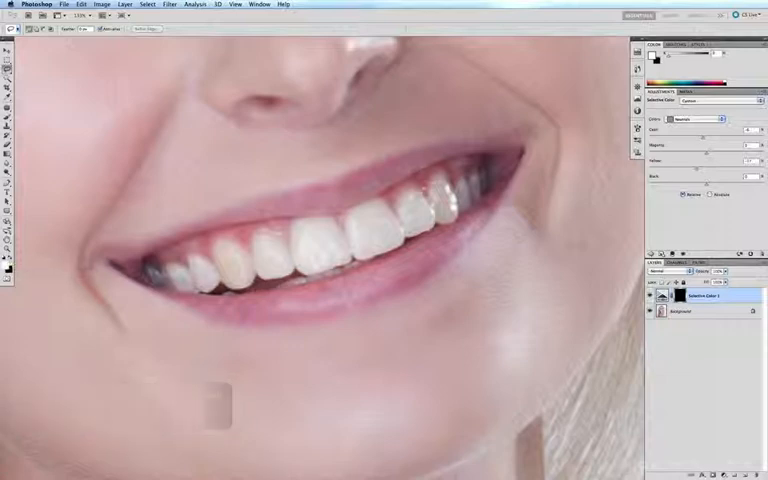
key("b")
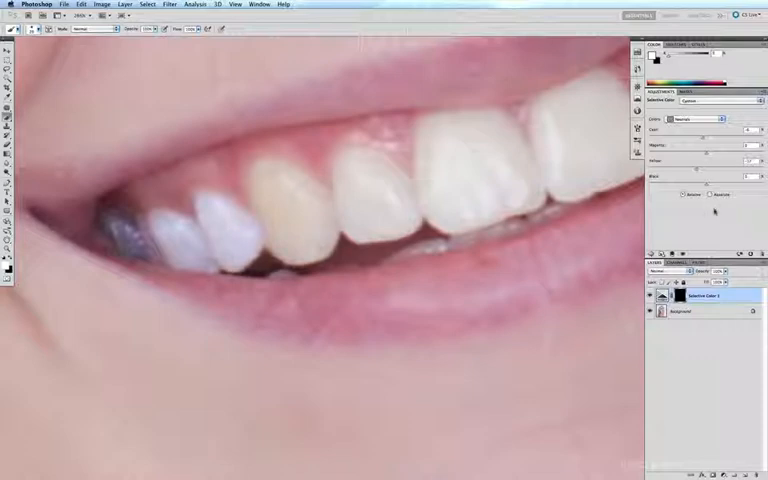
mouse_move(260, 182)
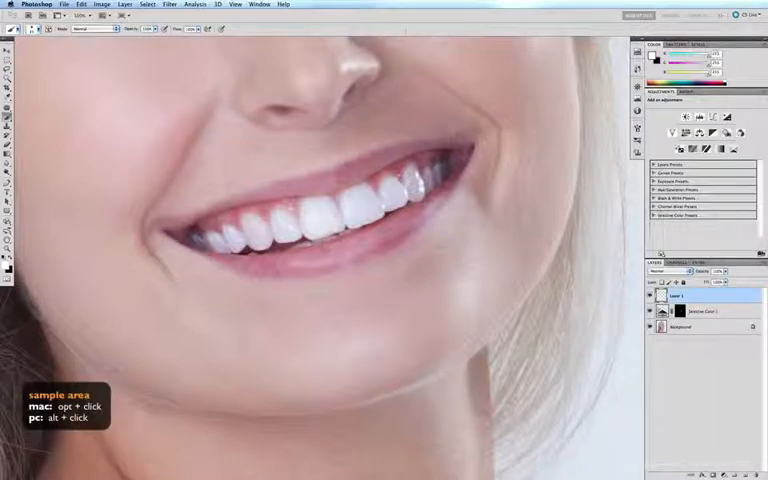
Sample a clean tooth area with Clone Stamp and paint over the remaining blemish.
left_click(272, 222)
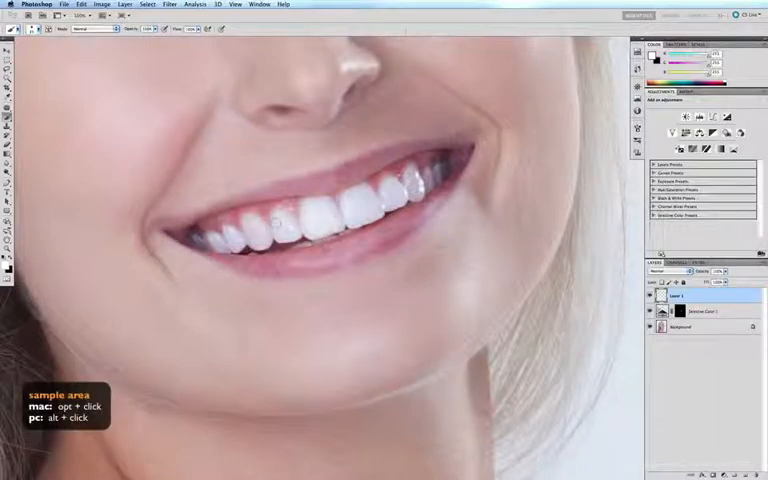
left_click(280, 230)
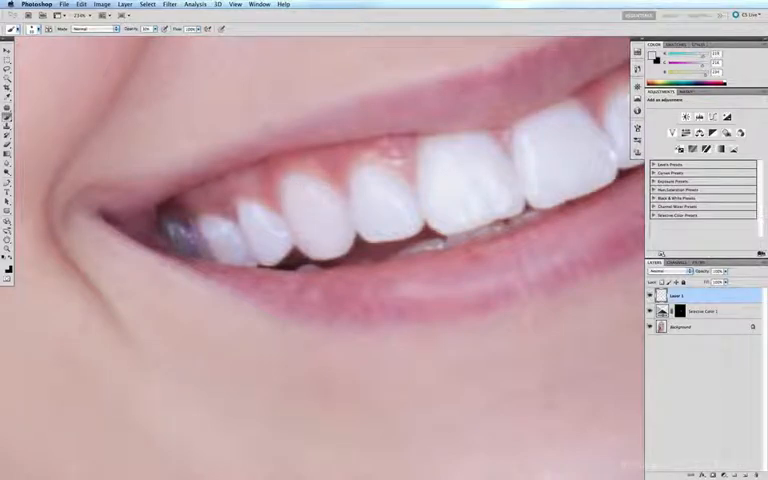
mouse_move(316, 220)
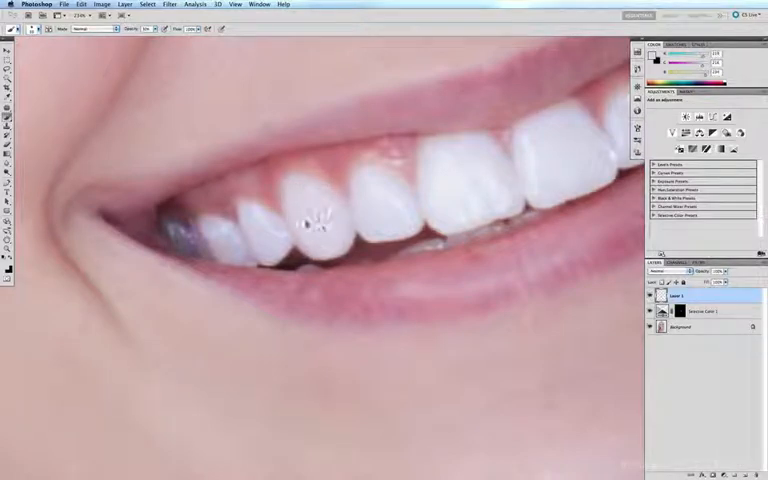